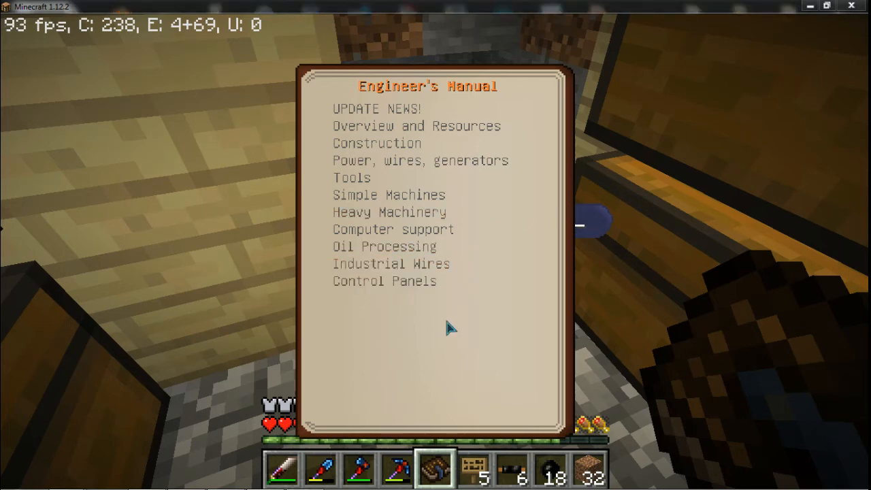
pyautogui.moveTo(466, 343)
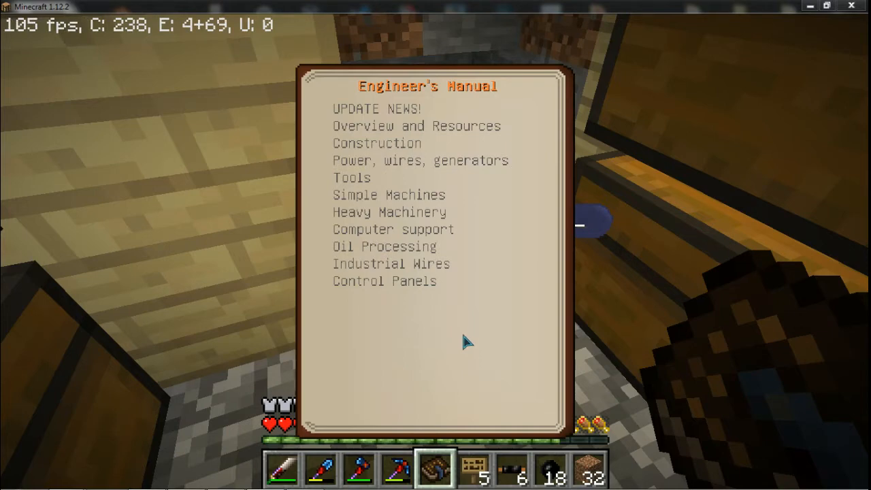
pyautogui.moveTo(419, 324)
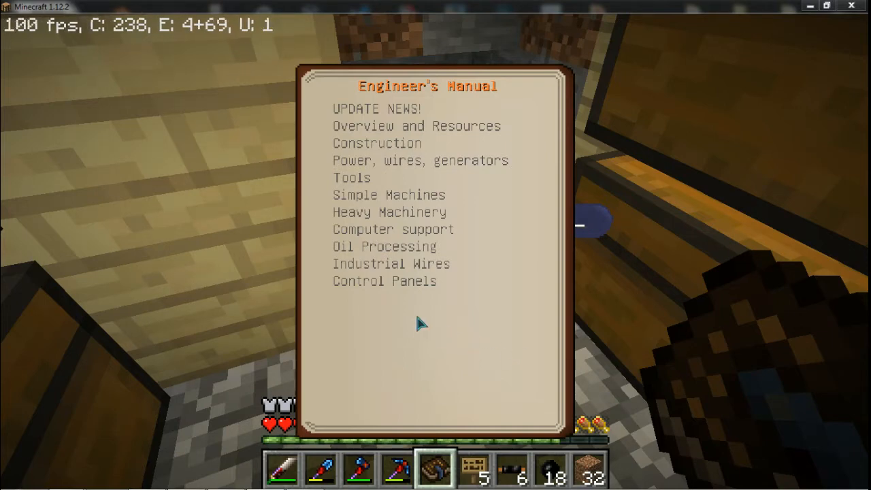
pyautogui.moveTo(465, 106)
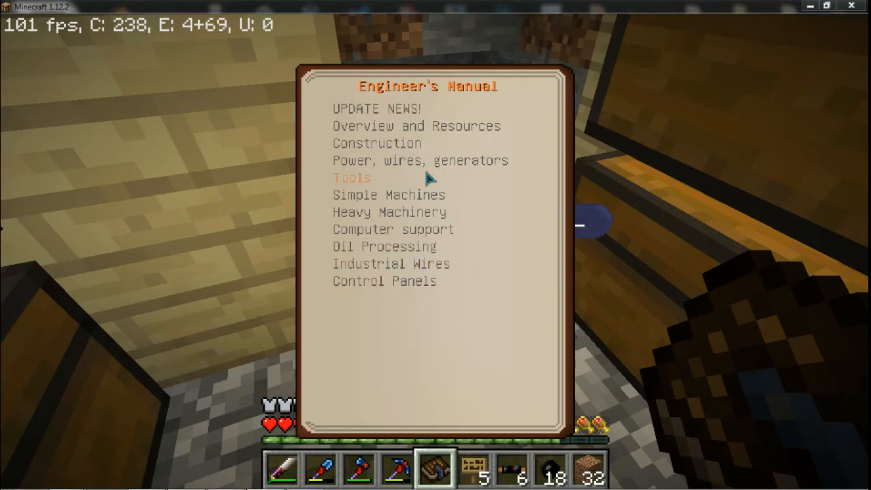
pyautogui.moveTo(530, 186)
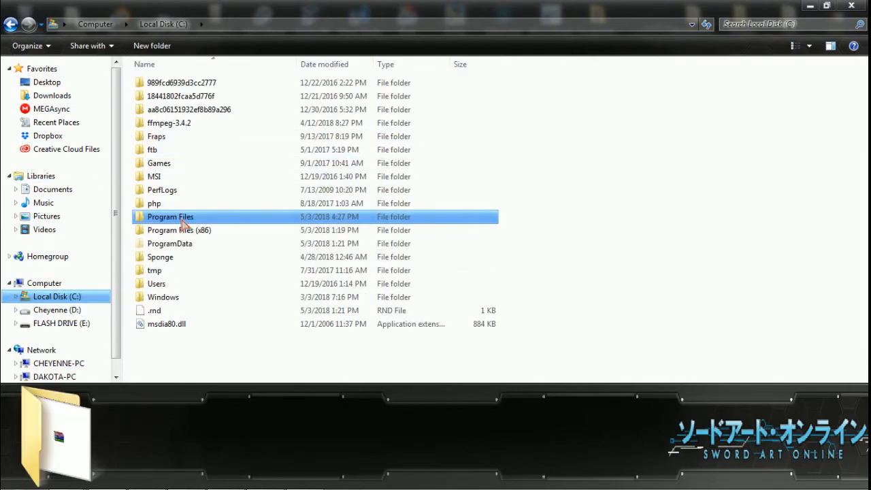
# Browse into Program Files > Java and copy the jre1.8.0_171 folder.
pyautogui.doubleClick(170, 217)
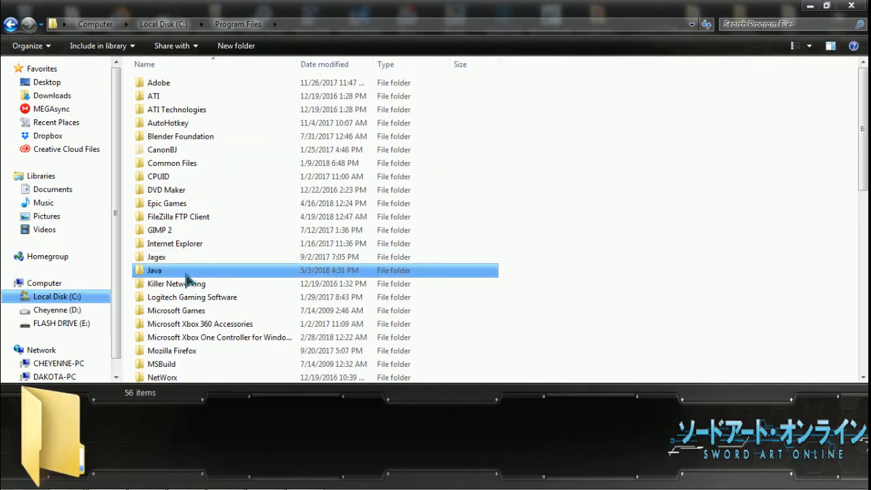
pyautogui.doubleClick(154, 269)
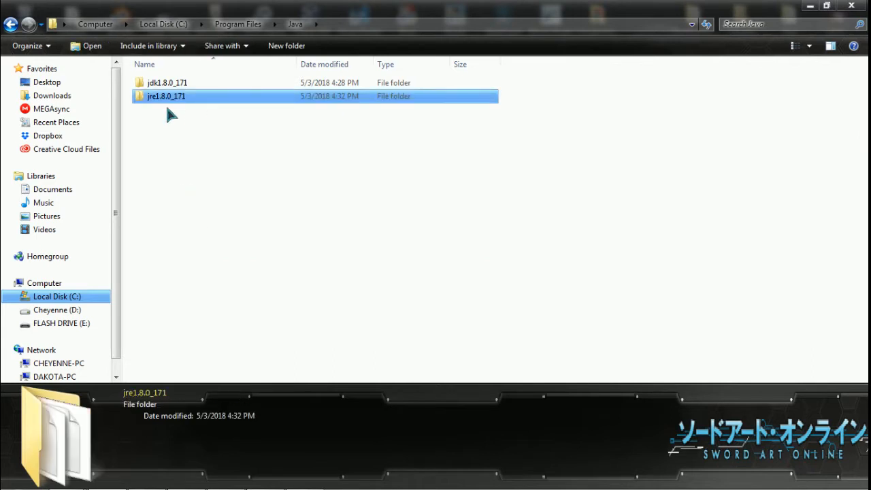
pyautogui.moveTo(163, 102)
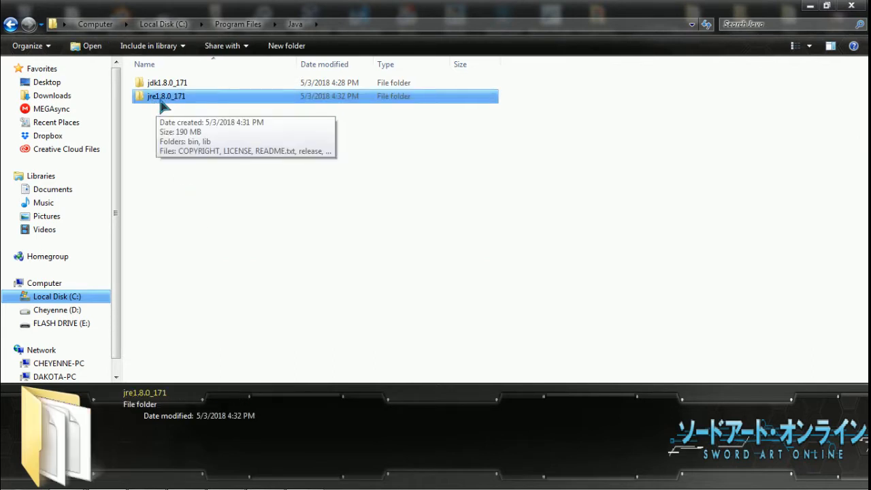
pyautogui.moveTo(196, 101)
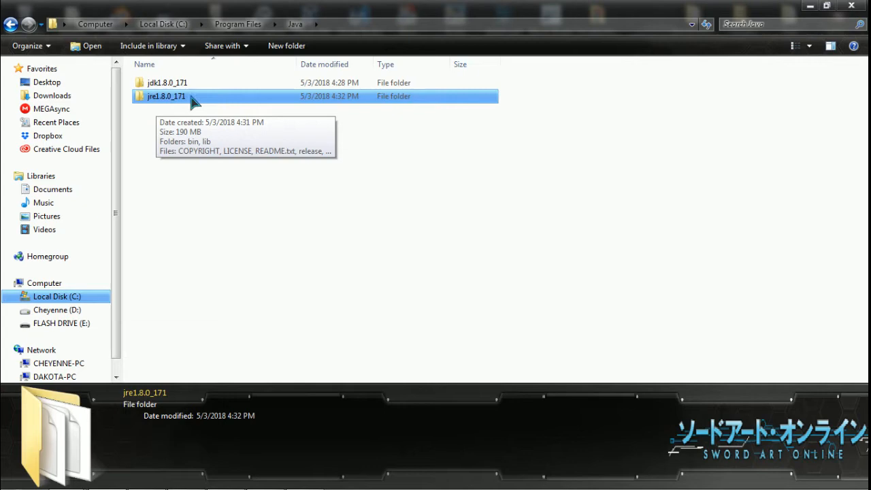
pyautogui.moveTo(185, 108)
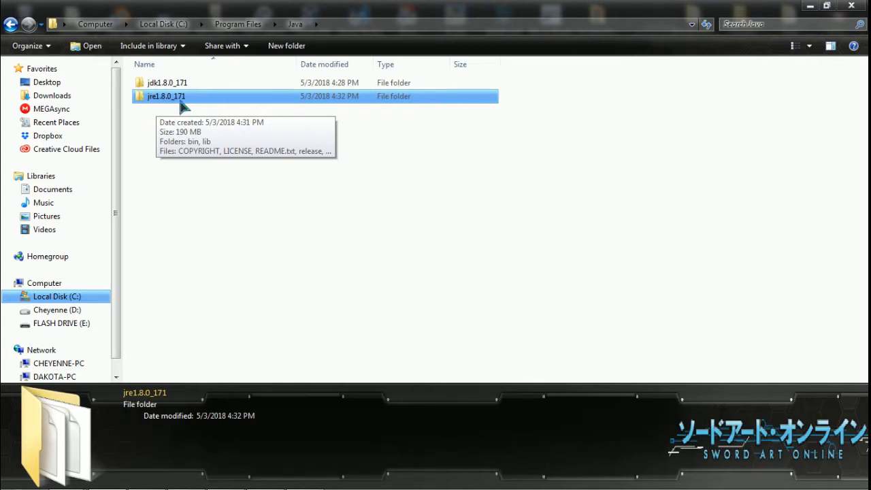
pyautogui.rightClick(166, 95)
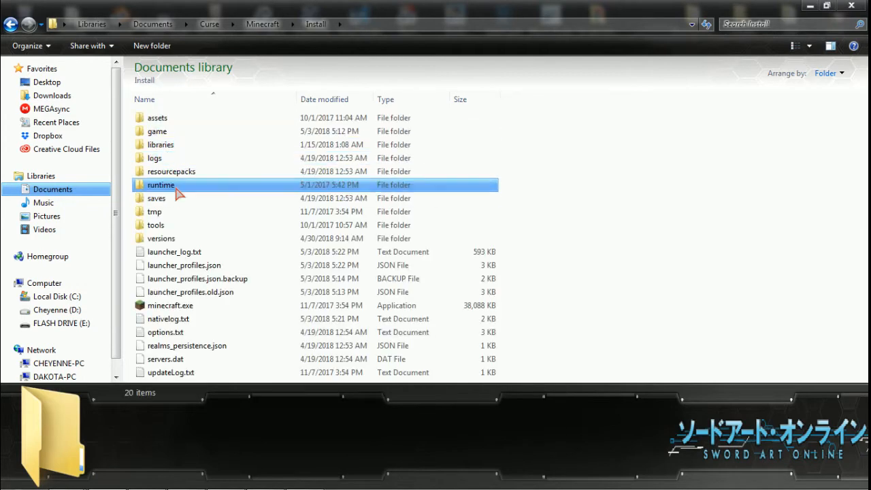
# Go into the Minecraft runtime's jre-x64 folder and paste the copied Java folder there.
pyautogui.doubleClick(160, 185)
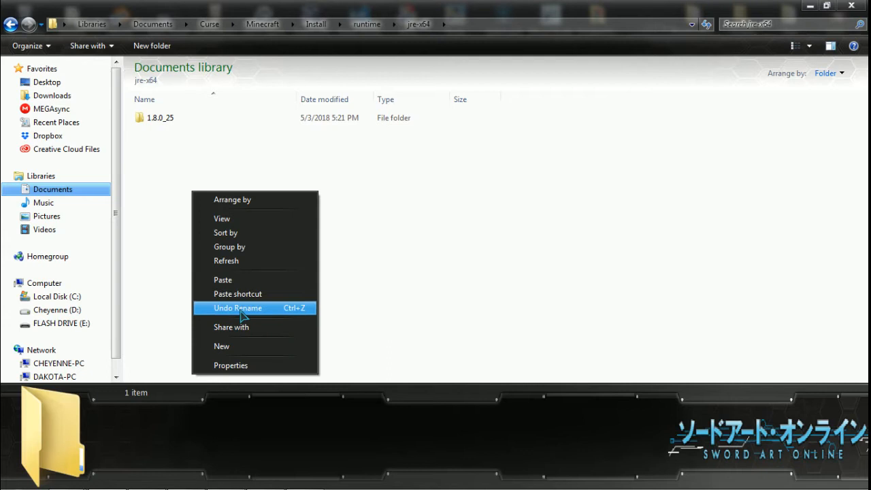
pyautogui.click(237, 308)
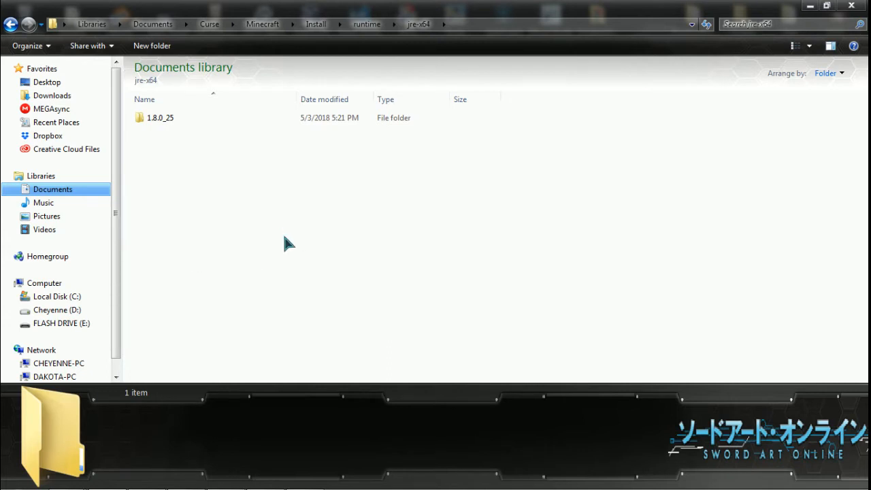
pyautogui.moveTo(291, 234)
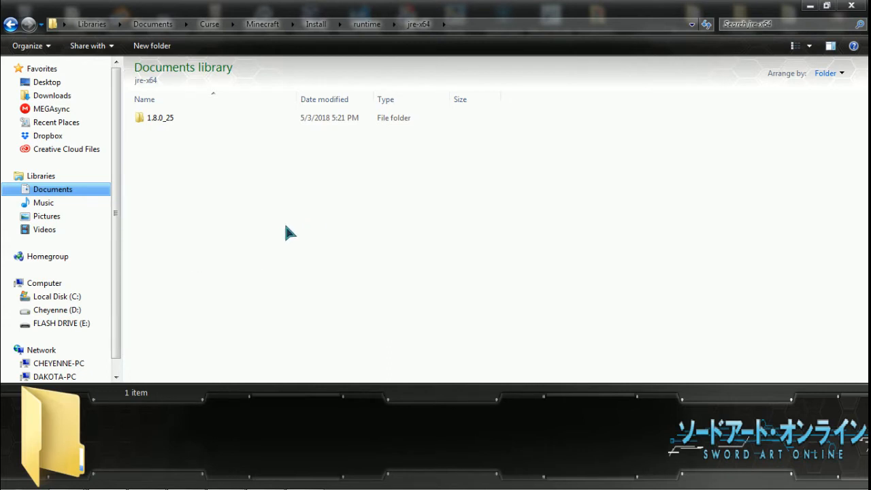
pyautogui.rightClick(160, 117)
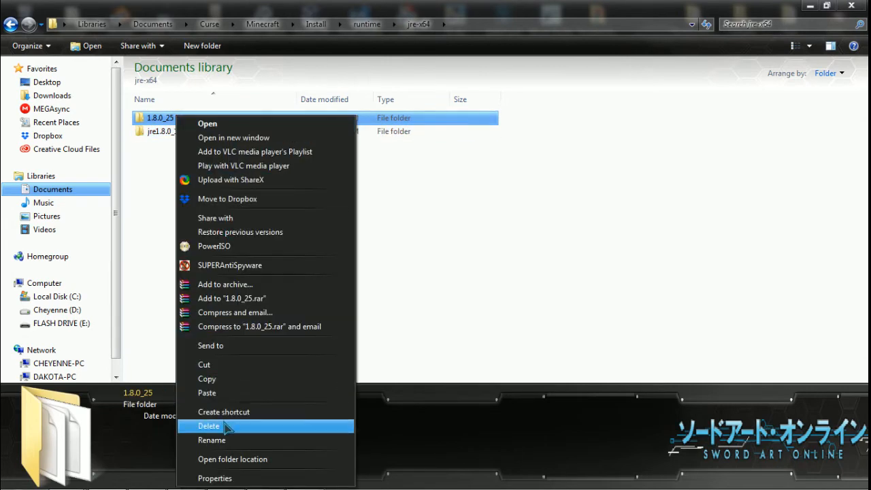
pyautogui.moveTo(209, 346)
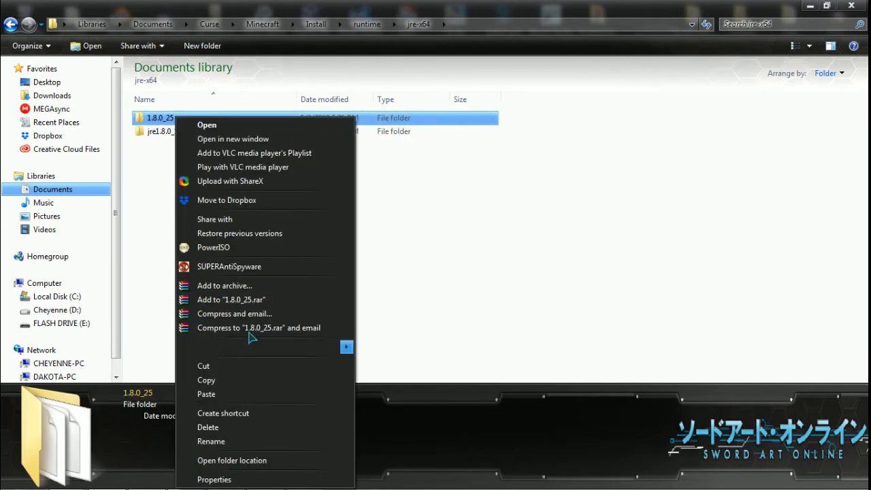
# Delete the old 1.8.0_25 folder to the Recycle Bin, confirming twice until it is gone.
pyautogui.click(207, 427)
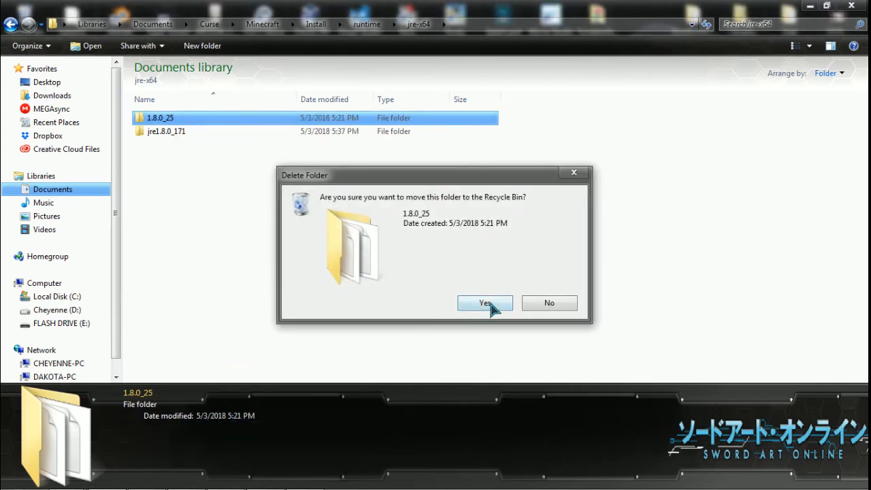
pyautogui.click(485, 302)
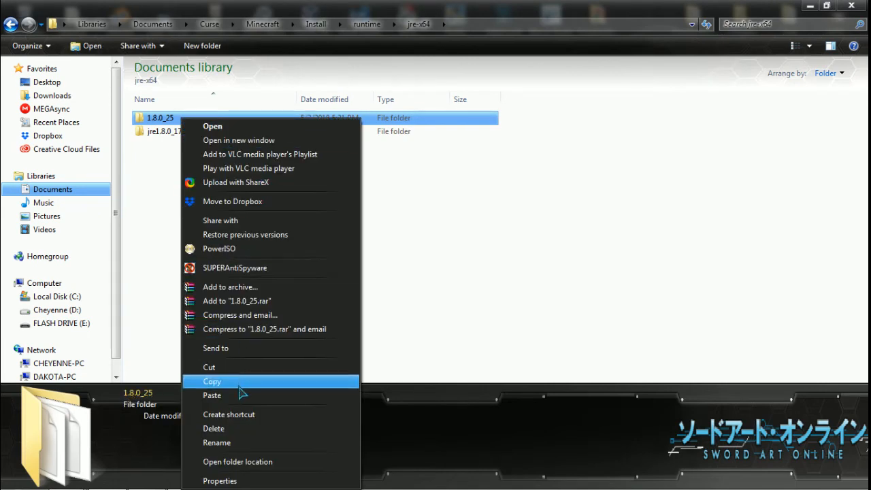
pyautogui.click(212, 427)
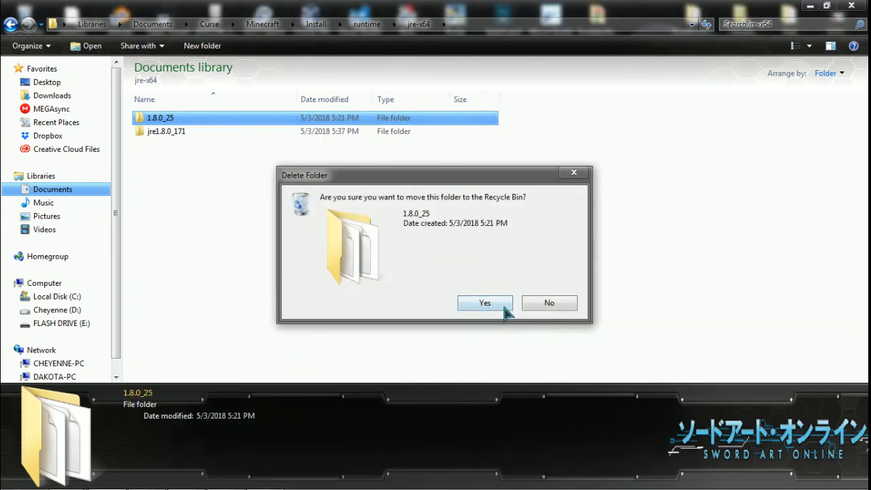
pyautogui.click(484, 302)
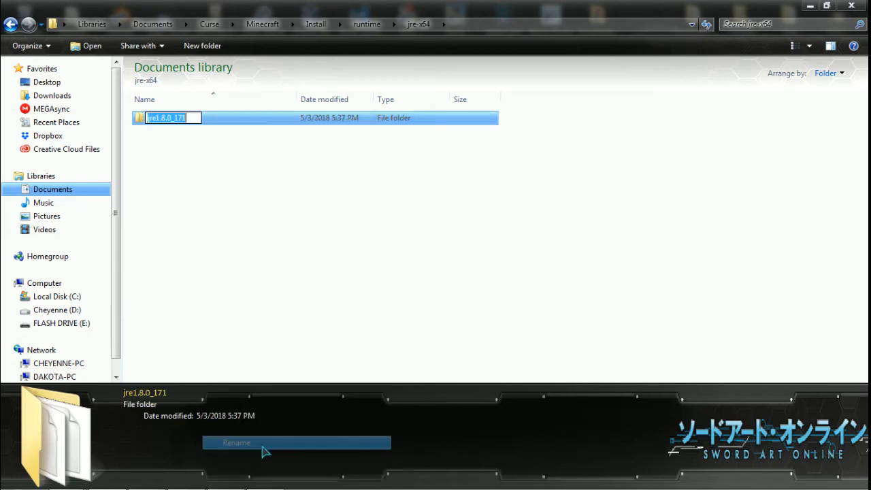
# Rename the copied jre1.8.0_171 folder to 1.8.0_25 and close Explorer.
pyautogui.write('1.8.9')
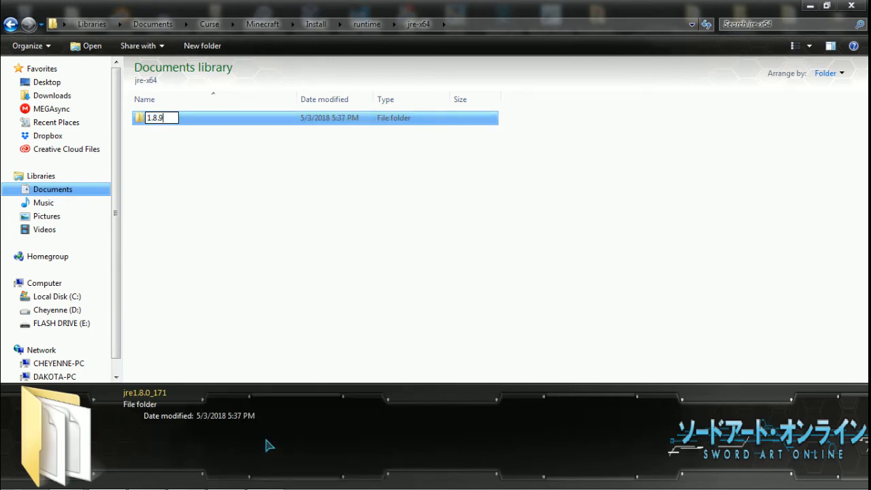
pyautogui.write('1.8.0_25')
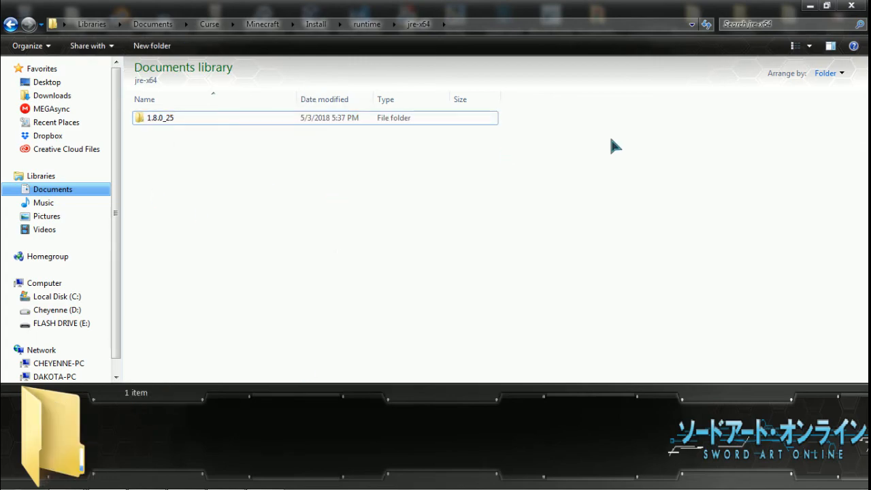
pyautogui.click(809, 5)
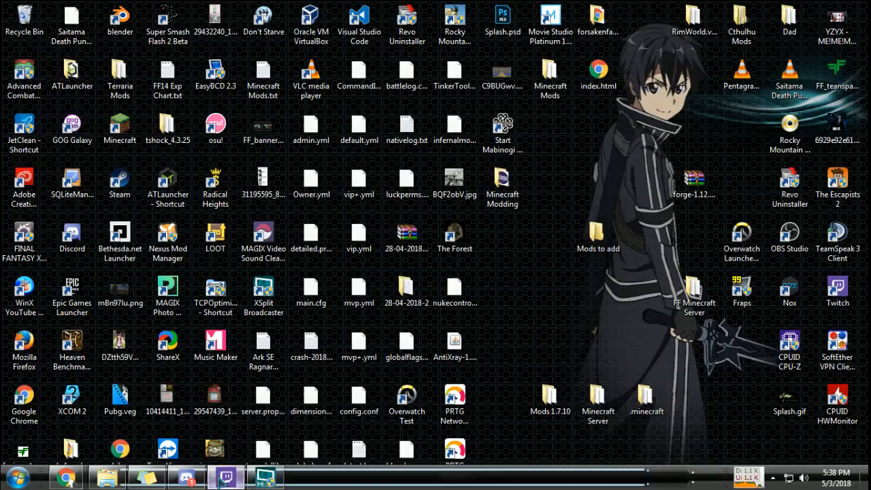
# Launch the Forsaken Family modpack from the Twitch app.
pyautogui.click(225, 476)
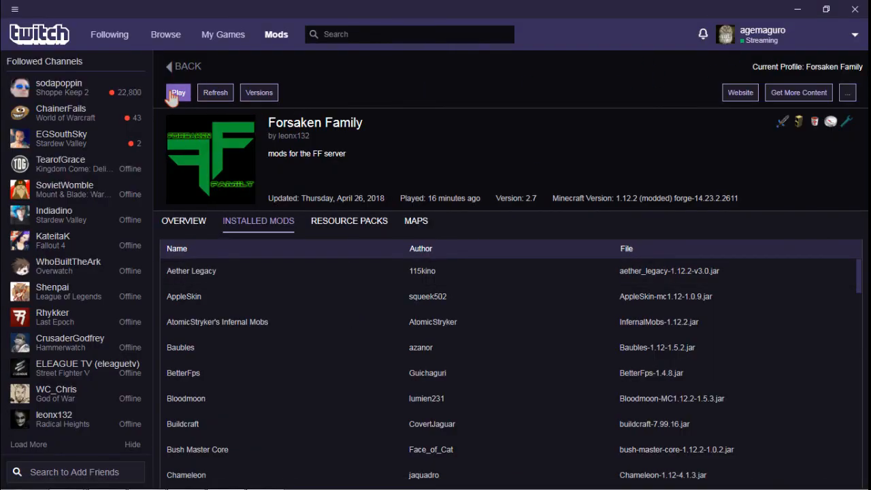
pyautogui.click(177, 93)
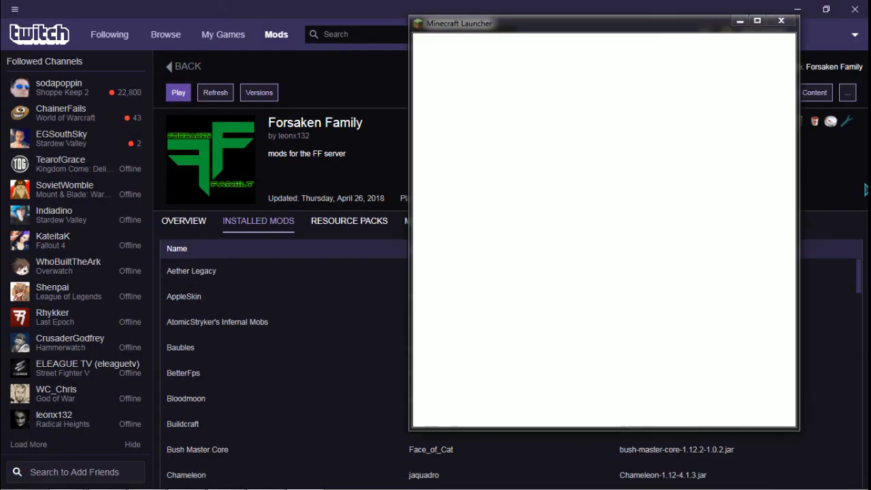